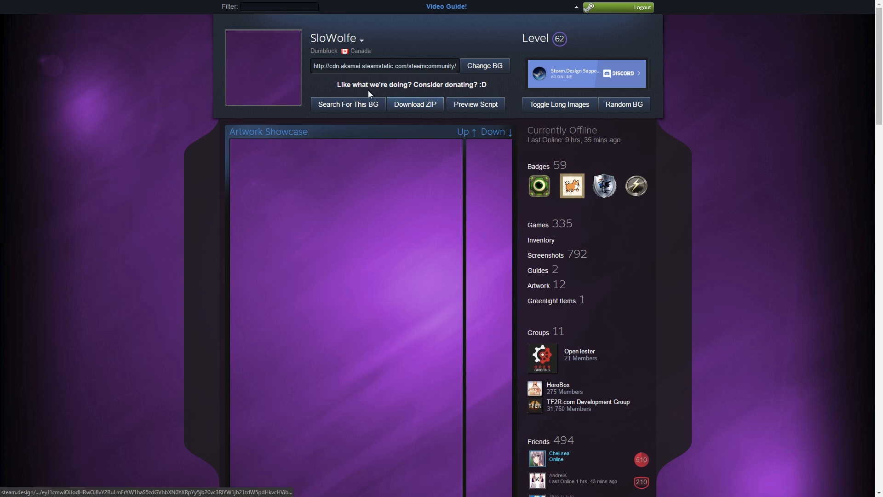
{"action": "mouse_move", "coordinate": [385, 88]}
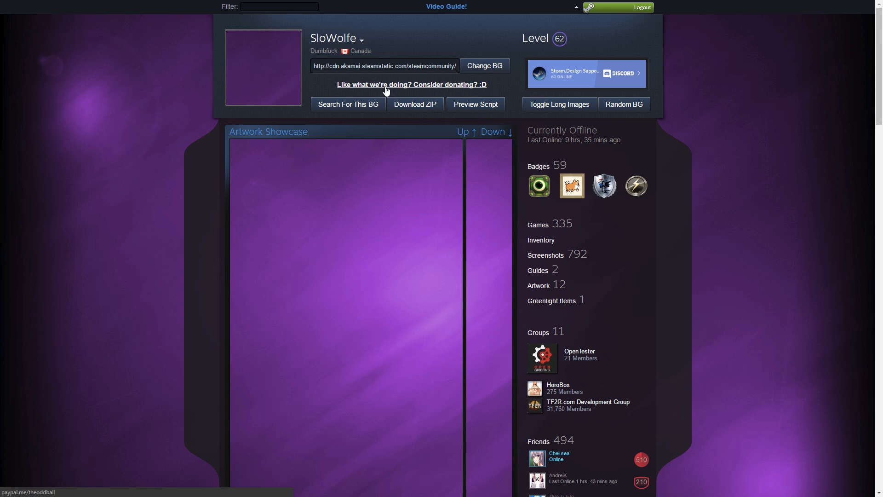
{"action": "mouse_move", "coordinate": [403, 188]}
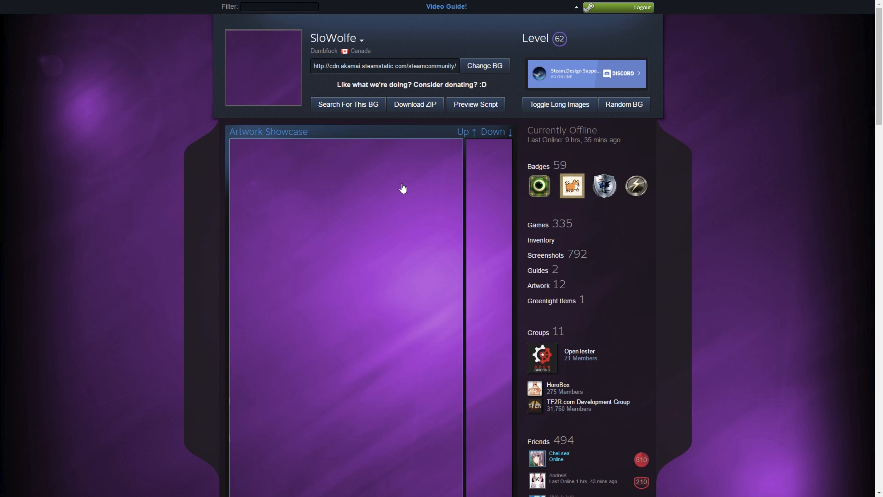
{"action": "mouse_move", "coordinate": [529, 21]}
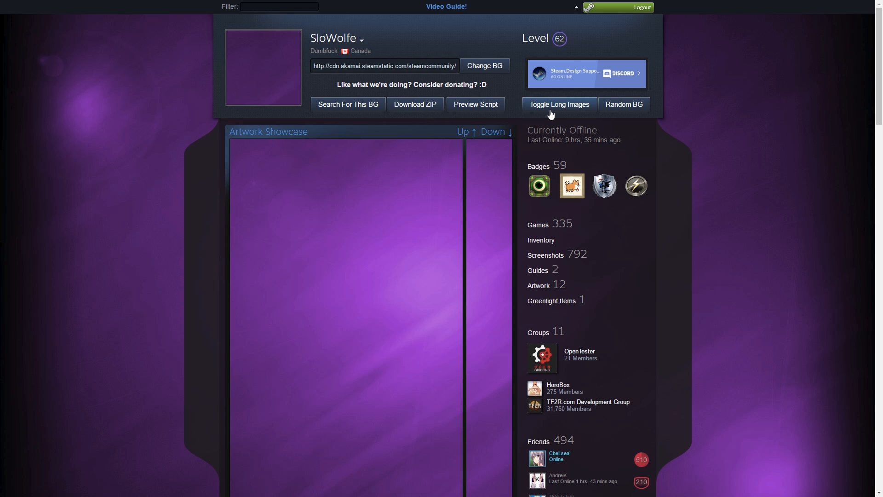
{"action": "mouse_move", "coordinate": [582, 18]}
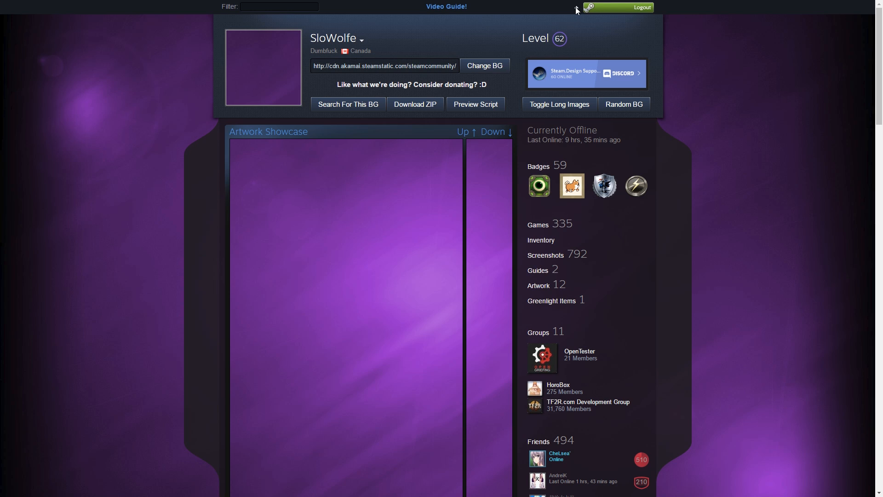
Choose the moonlit fantasy tower thumbnail from the background gallery for the profile preview.
{"action": "left_click", "coordinate": [575, 7]}
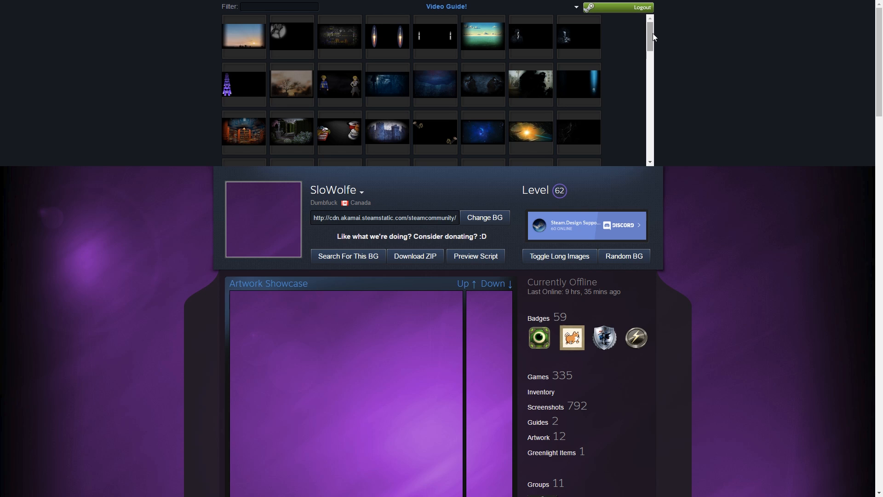
{"action": "scroll", "scroll_direction": "down", "scroll_amount": 3}
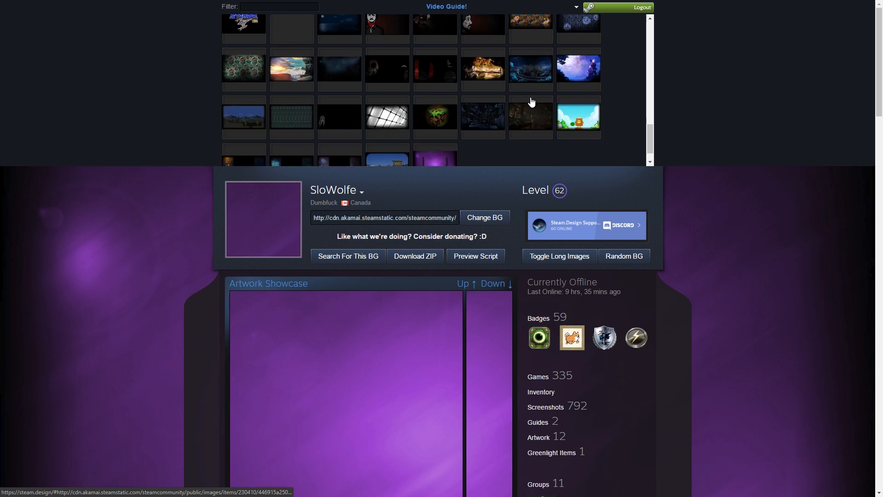
{"action": "scroll", "scroll_direction": "down", "scroll_amount": 3}
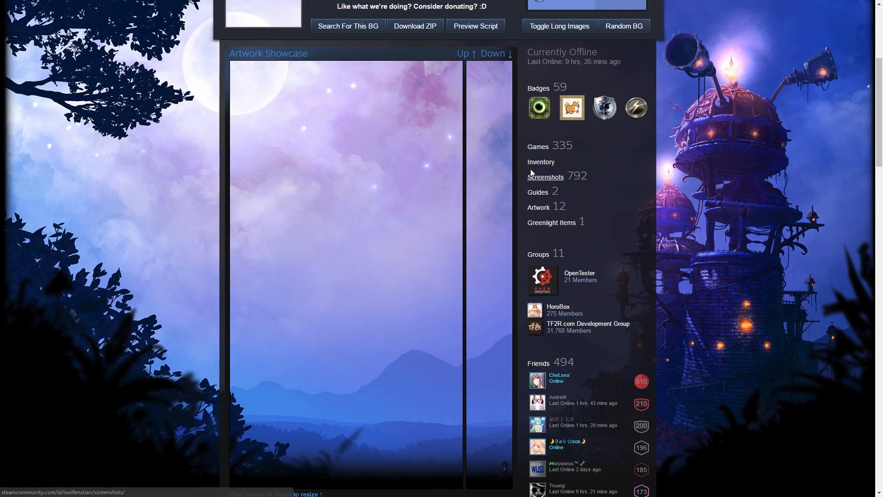
{"action": "scroll", "scroll_direction": "down", "scroll_amount": 3}
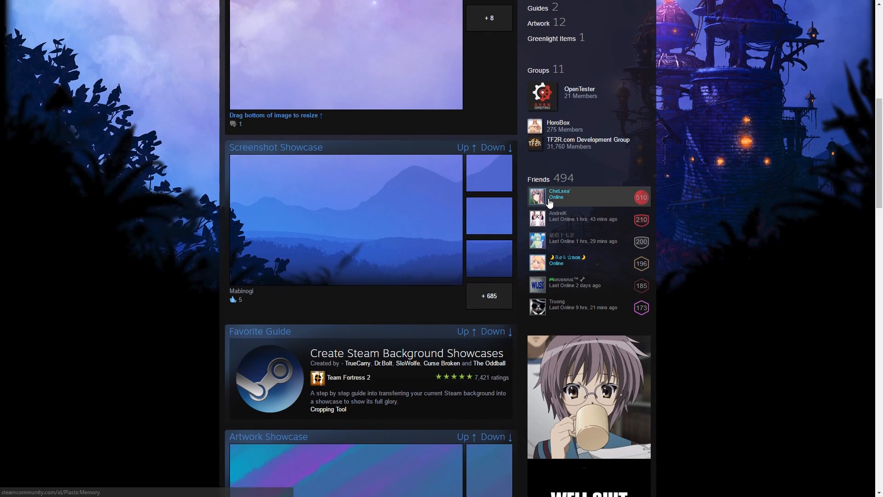
{"action": "scroll", "scroll_direction": "up", "scroll_amount": 3}
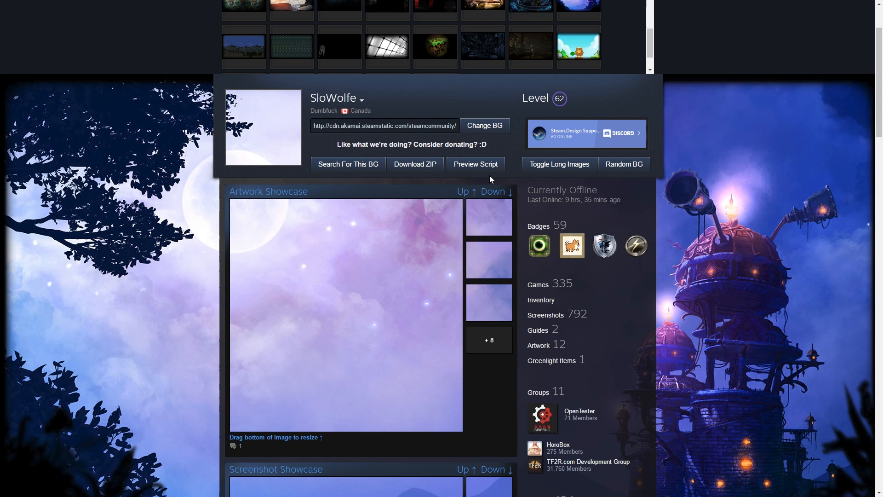
Take the Sky Tower ( Right ) full-size image from the Market and apply it with Change BG.
{"action": "left_click", "coordinate": [137, 6]}
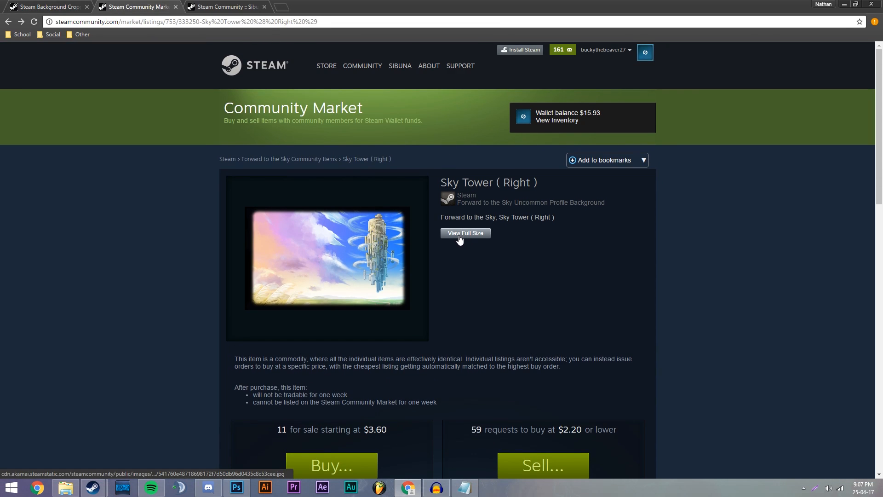
{"action": "left_click", "coordinate": [466, 233]}
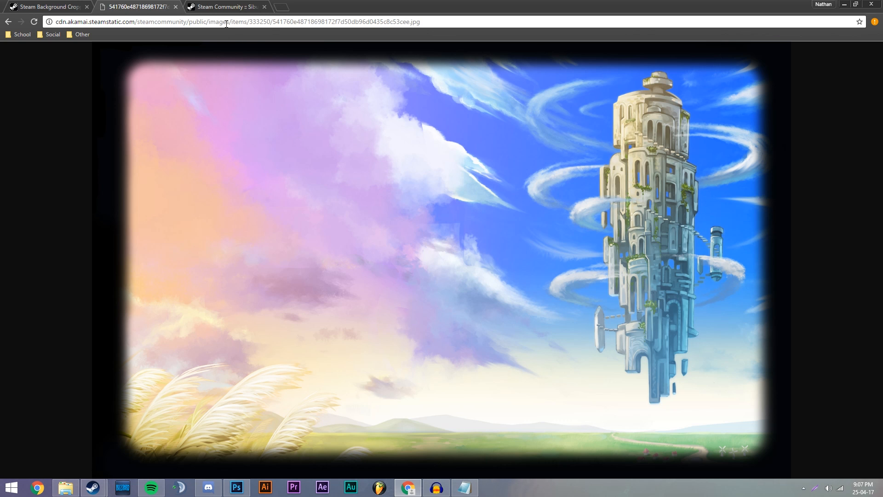
{"action": "left_click", "coordinate": [8, 21]}
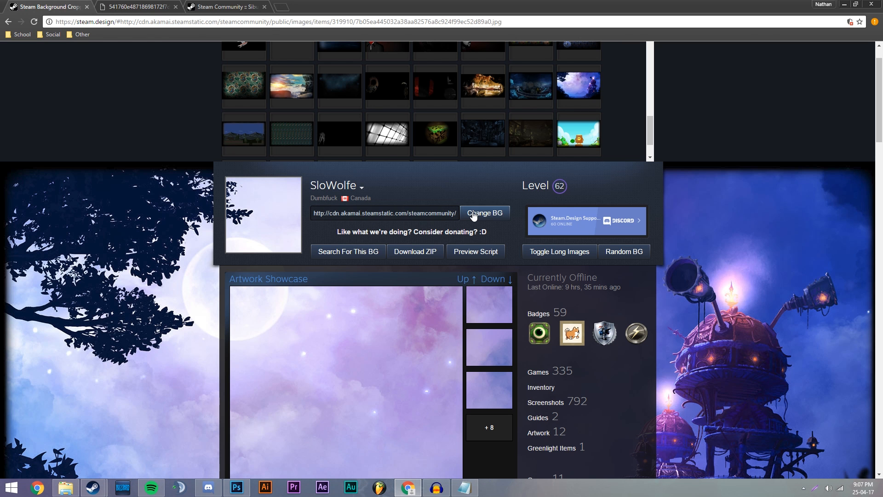
{"action": "left_click", "coordinate": [484, 212]}
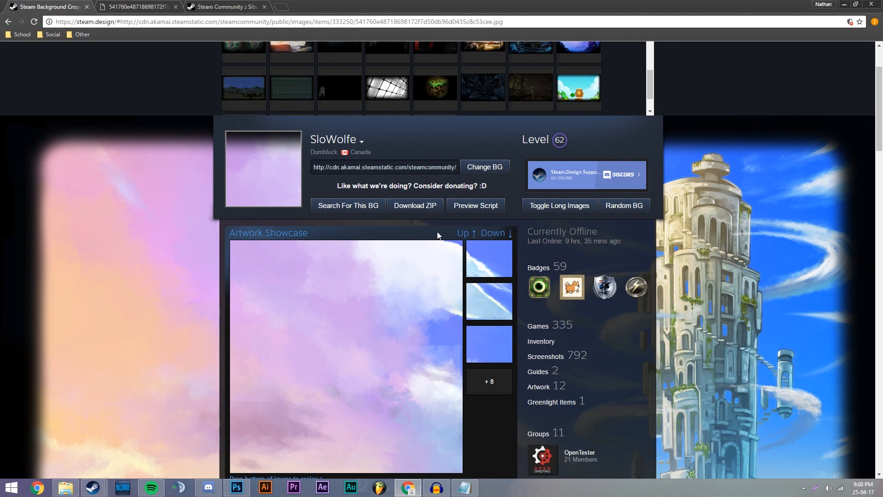
Preview the Sky Tower profile full screen, comparing long showcase images against the standard layout.
{"action": "key", "text": "F11"}
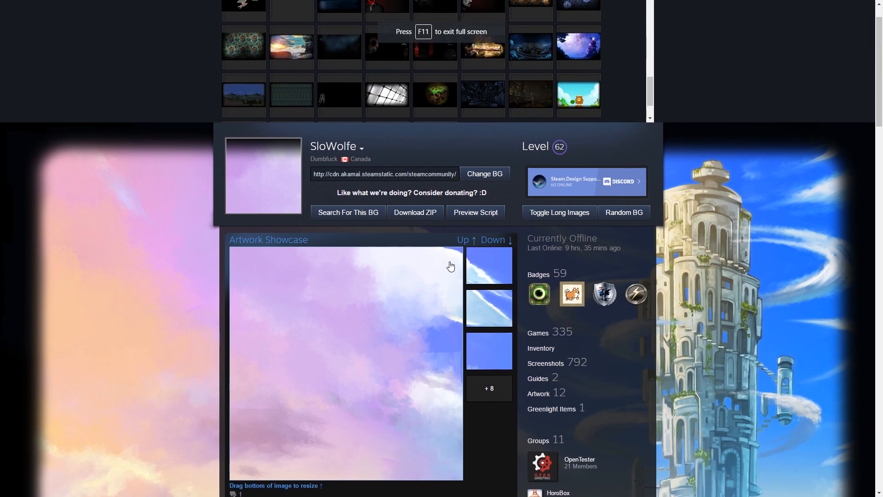
{"action": "scroll", "scroll_direction": "down", "scroll_amount": 3}
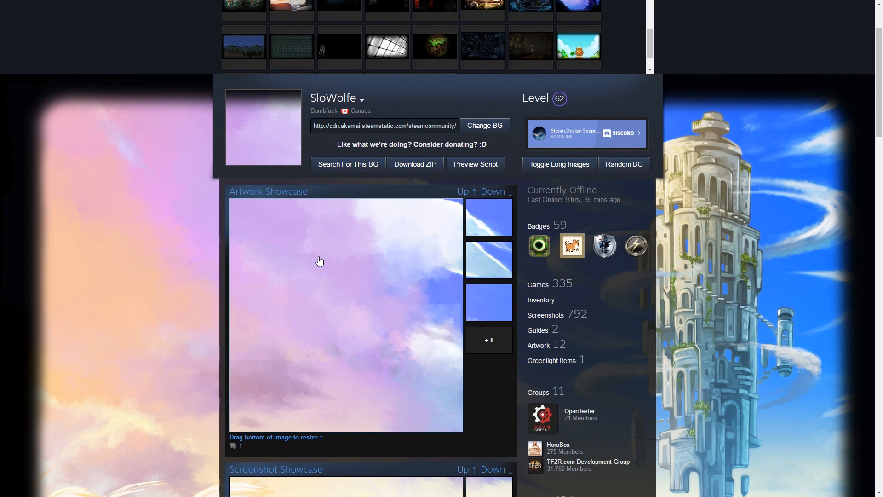
{"action": "scroll", "scroll_direction": "down", "scroll_amount": 3}
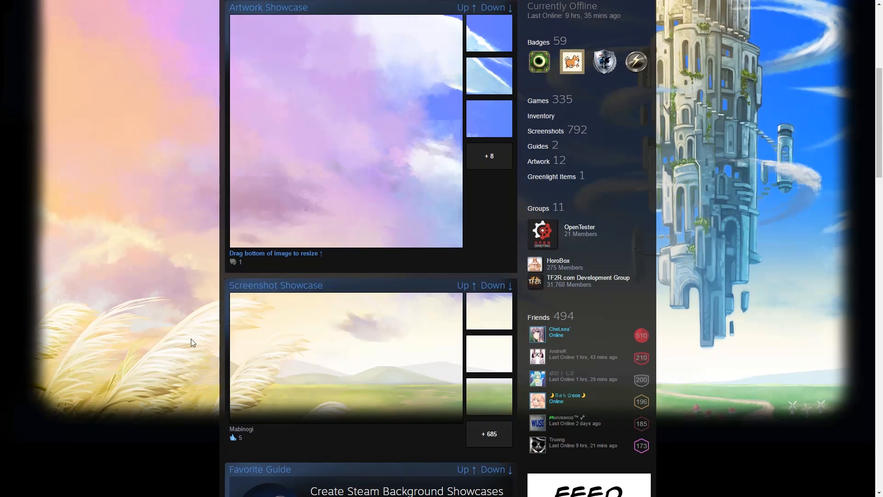
{"action": "scroll", "scroll_direction": "up", "scroll_amount": 3}
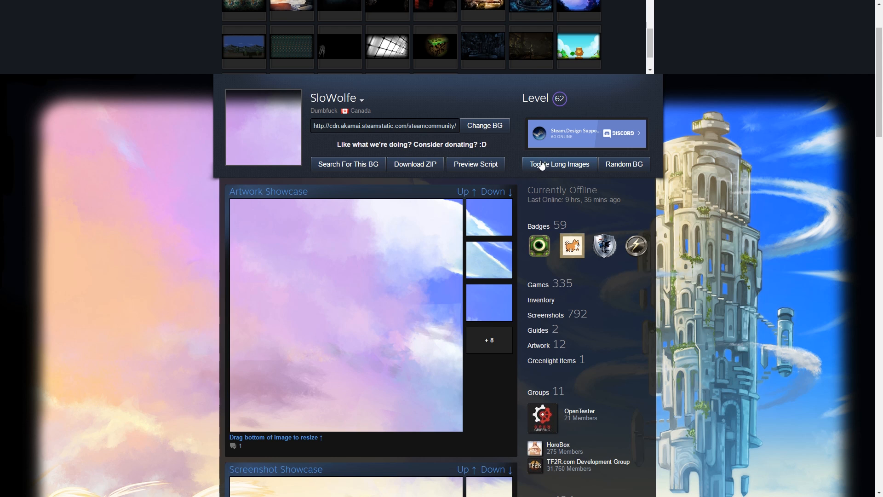
{"action": "scroll", "scroll_direction": "down", "scroll_amount": 3}
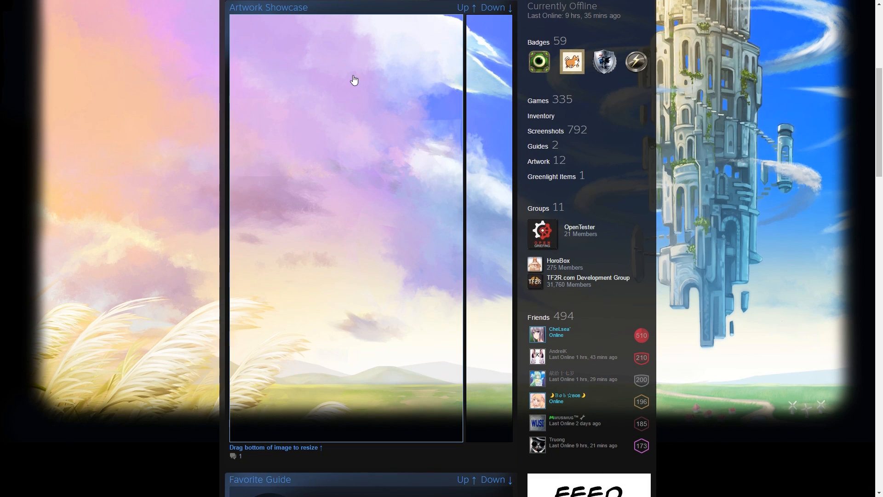
{"action": "scroll", "scroll_direction": "up", "scroll_amount": 3}
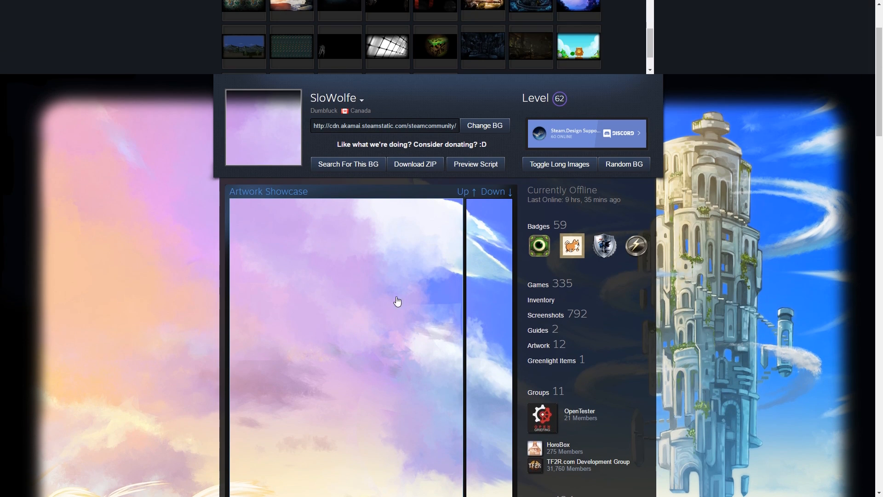
{"action": "mouse_move", "coordinate": [394, 292]}
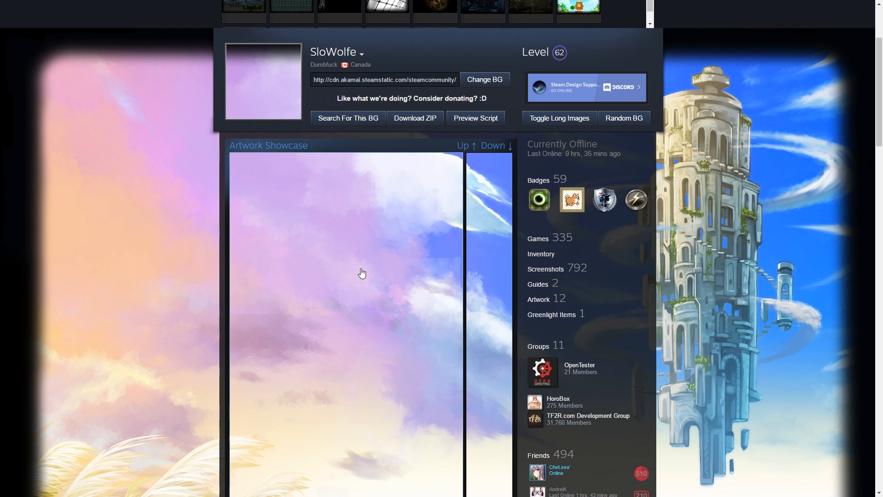
{"action": "mouse_move", "coordinate": [375, 215]}
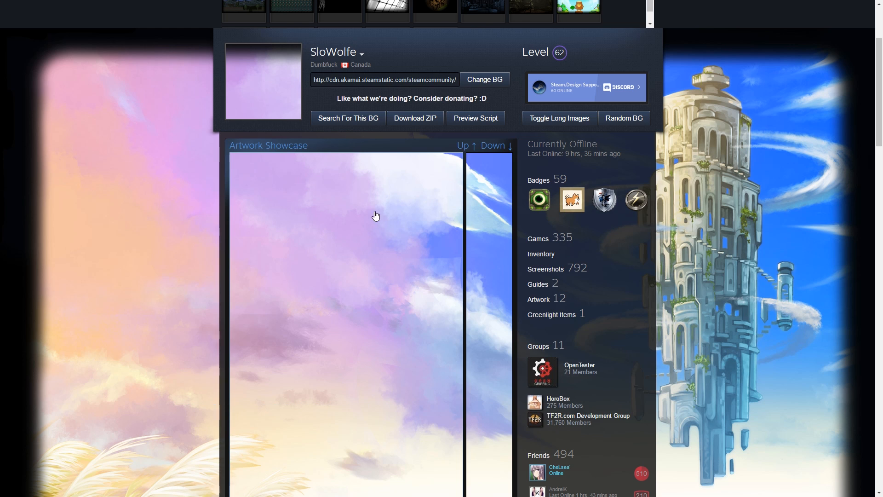
{"action": "scroll", "scroll_direction": "down", "scroll_amount": 3}
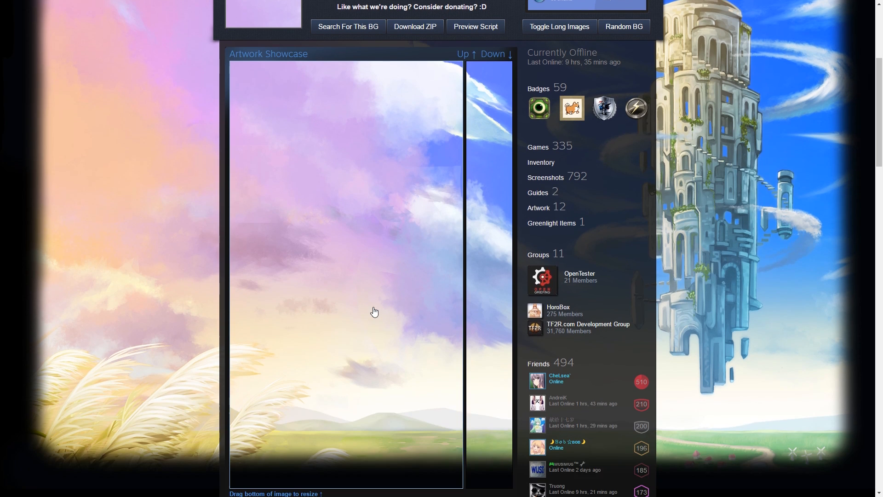
{"action": "scroll", "scroll_direction": "up", "scroll_amount": 3}
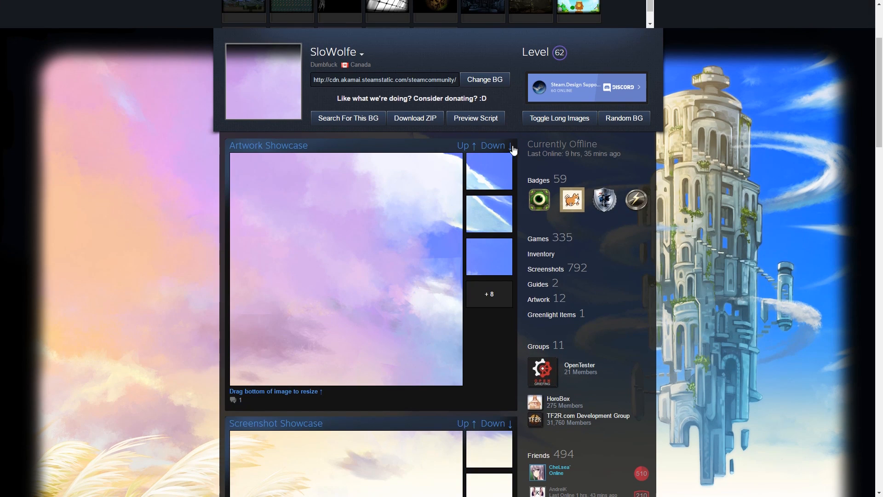
{"action": "mouse_move", "coordinate": [369, 157]}
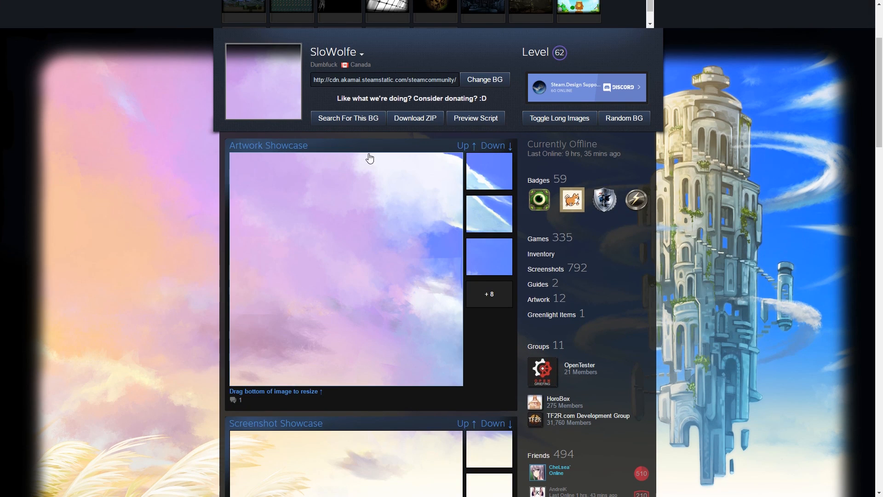
Browse the ZIP's Screenshot, Screenshot_Middle, Avatar and Artwork images one by one in 7-Zip.
{"action": "scroll", "scroll_direction": "down", "scroll_amount": 3}
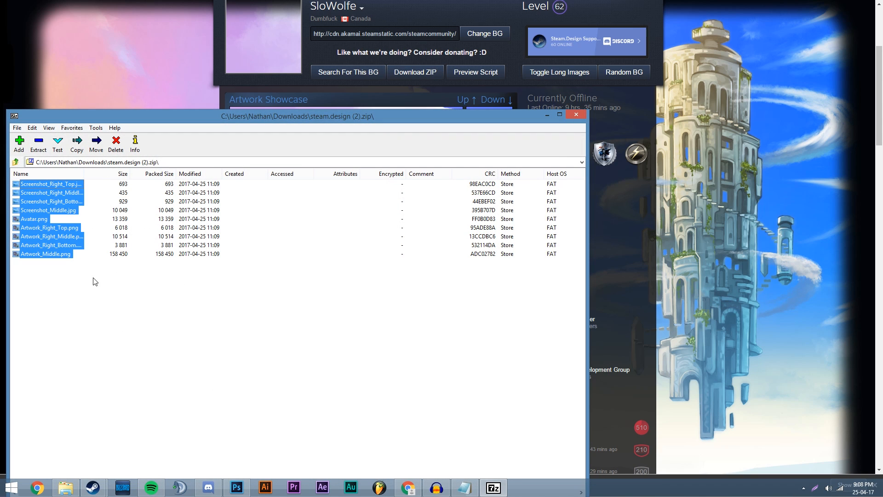
{"action": "left_click", "coordinate": [50, 192]}
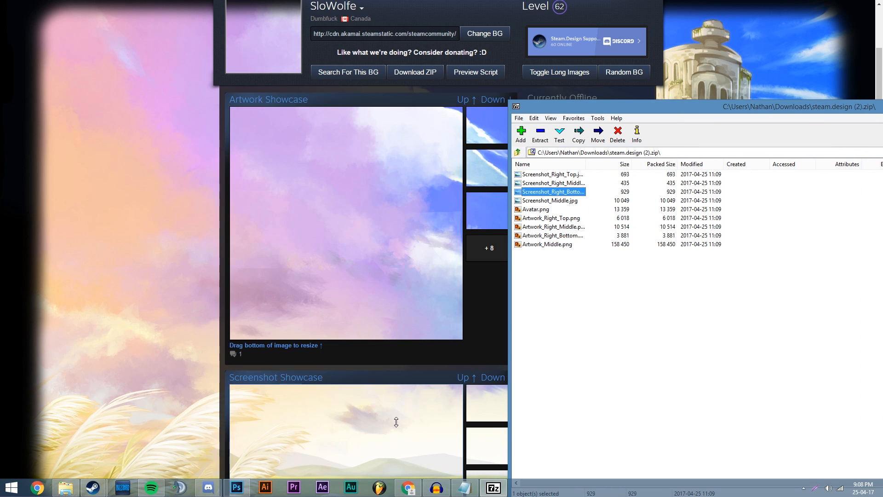
{"action": "left_click", "coordinate": [550, 200]}
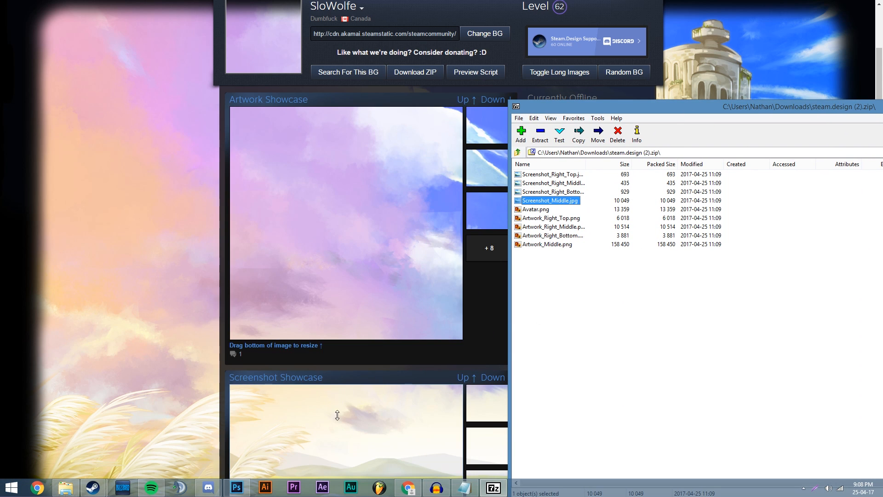
{"action": "left_click", "coordinate": [552, 192]}
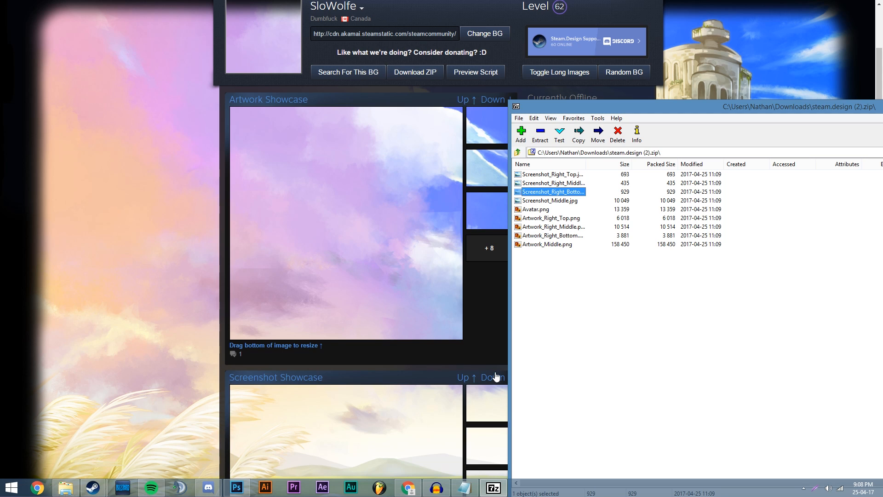
{"action": "left_click", "coordinate": [535, 208]}
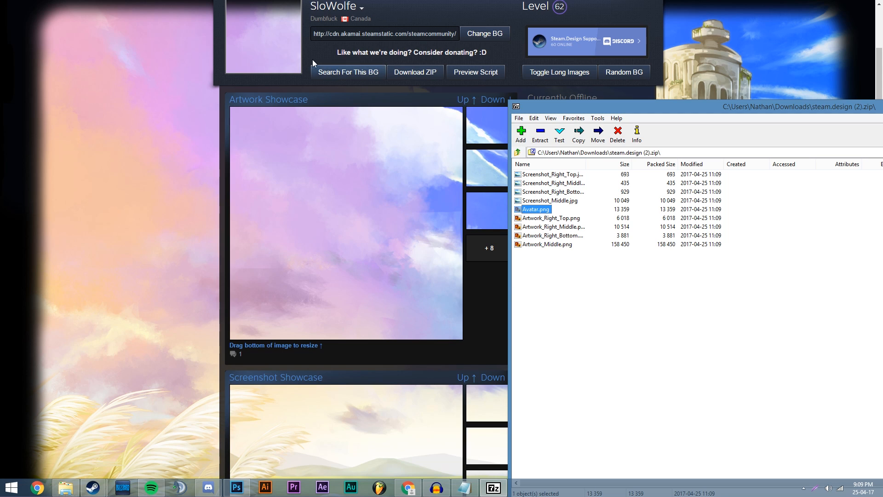
{"action": "mouse_move", "coordinate": [536, 245]}
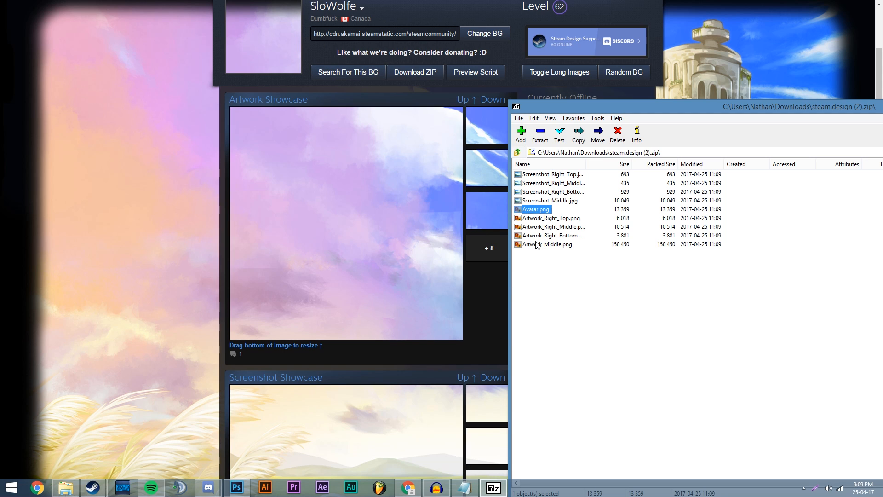
{"action": "left_click", "coordinate": [551, 235]}
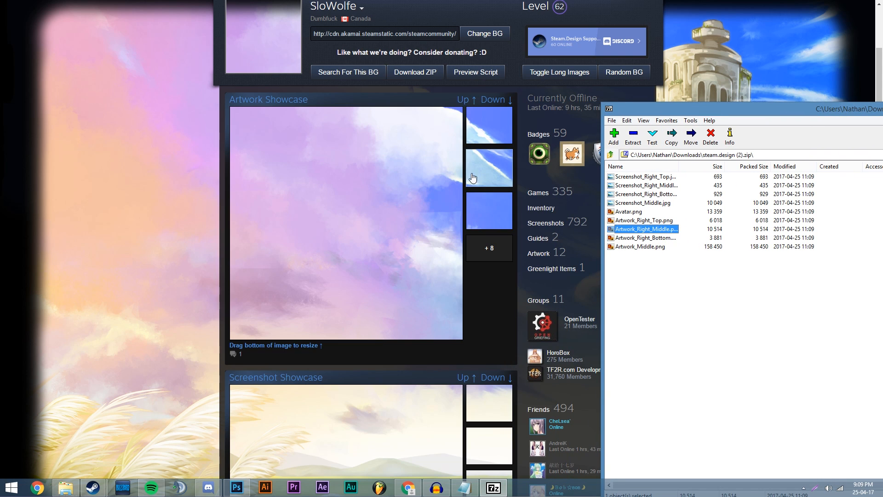
{"action": "left_click", "coordinate": [641, 246]}
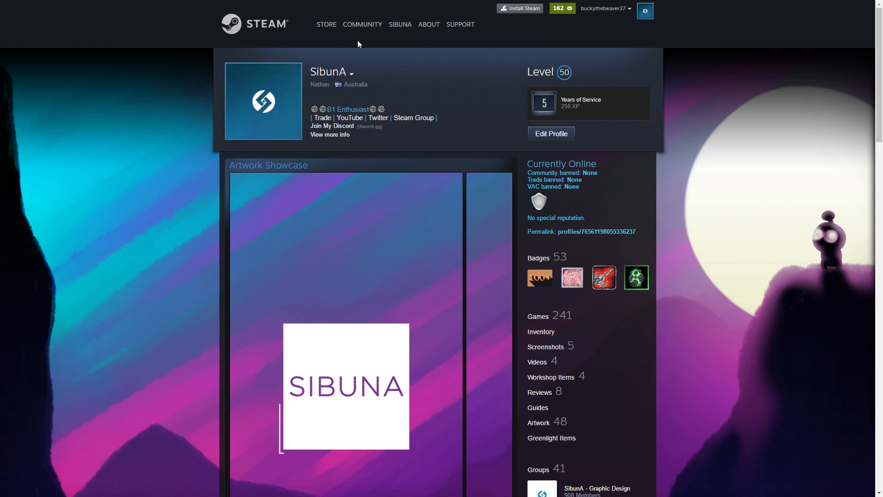
Reach the CS:GO hub's Artwork section from Community Home and start Upload Your Artwork.
{"action": "left_click", "coordinate": [363, 24]}
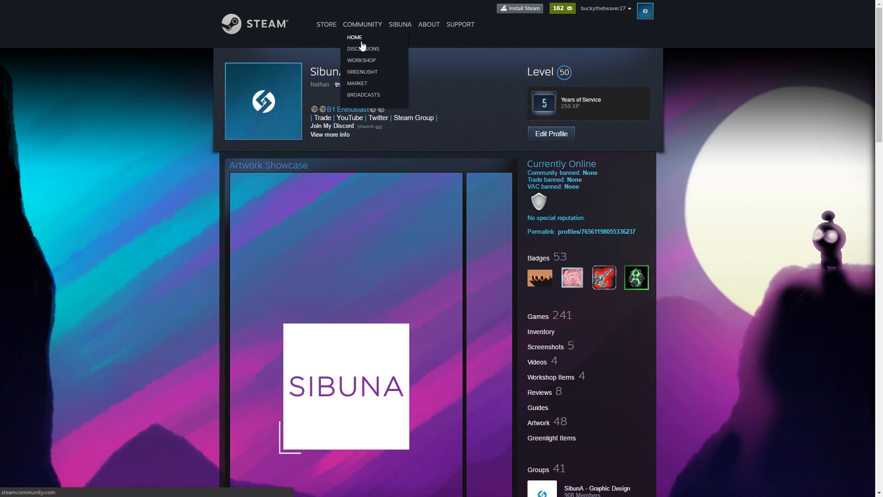
{"action": "left_click", "coordinate": [354, 37]}
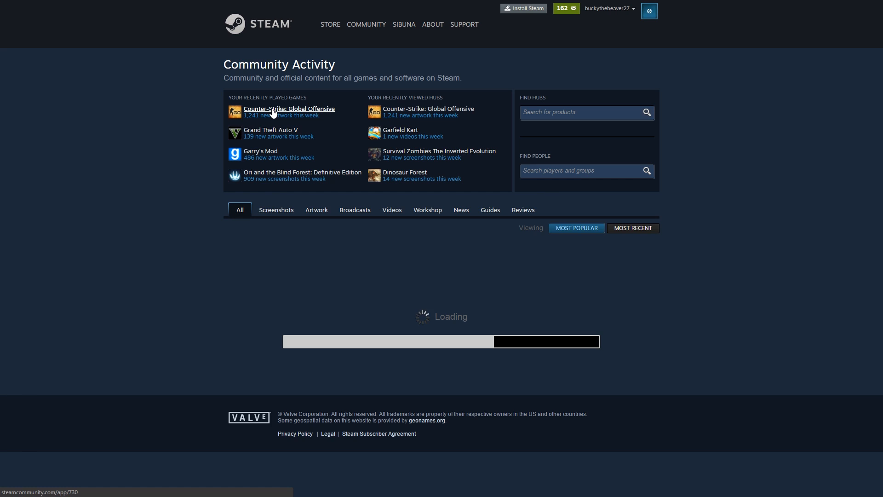
{"action": "left_click", "coordinate": [289, 108]}
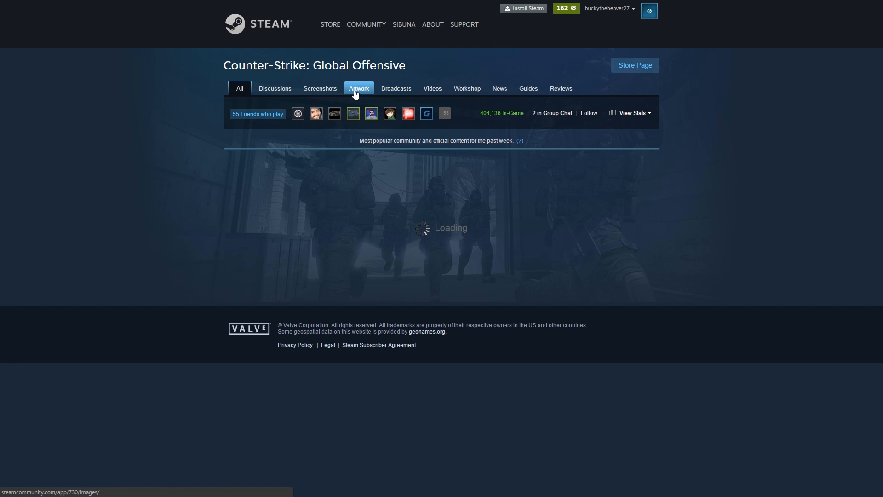
{"action": "left_click", "coordinate": [358, 89]}
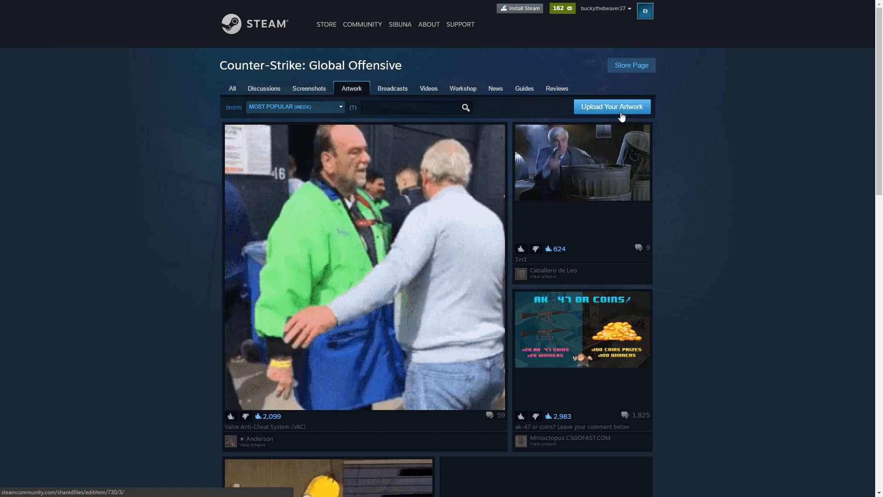
{"action": "left_click", "coordinate": [610, 106]}
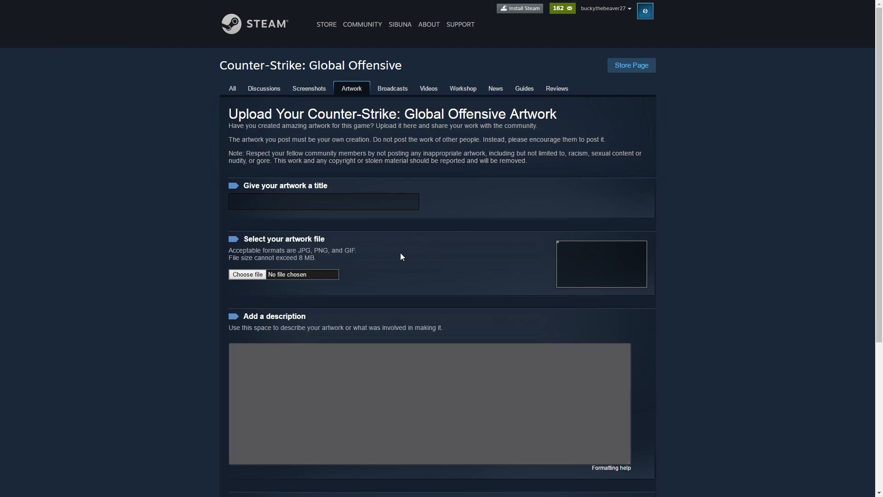
Extract the Artwork PNGs from steam.design (2).zip in Downloads onto the Desktop.
{"action": "left_click", "coordinate": [246, 274]}
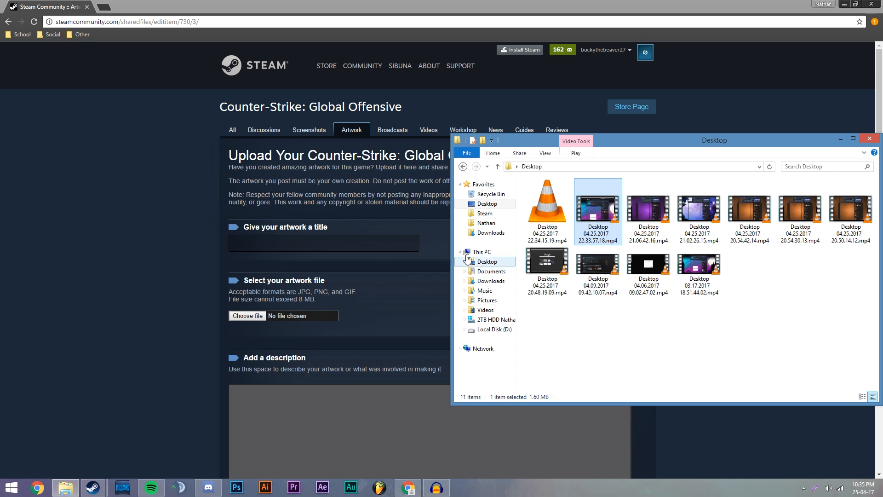
{"action": "left_click", "coordinate": [489, 232]}
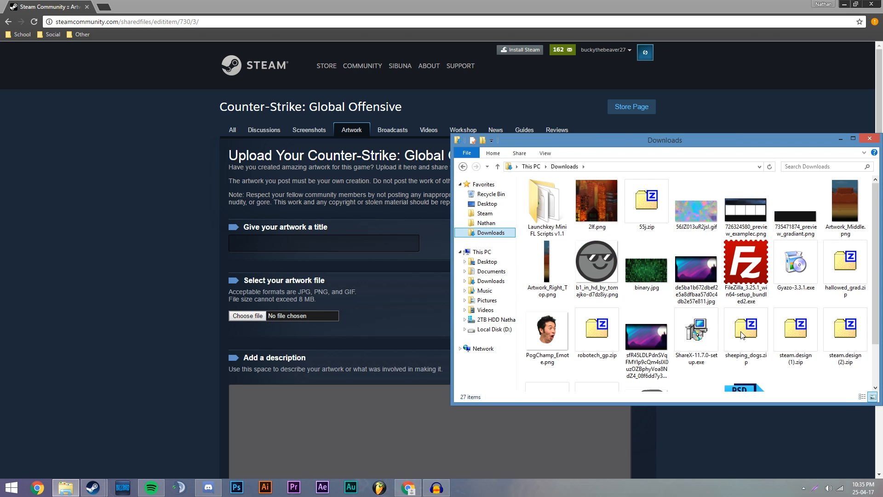
{"action": "double_click", "coordinate": [844, 329]}
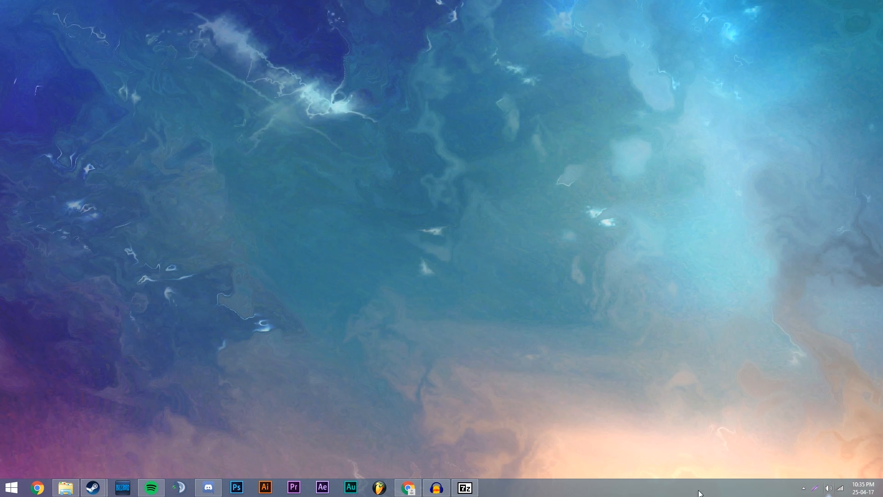
{"action": "left_click", "coordinate": [465, 487]}
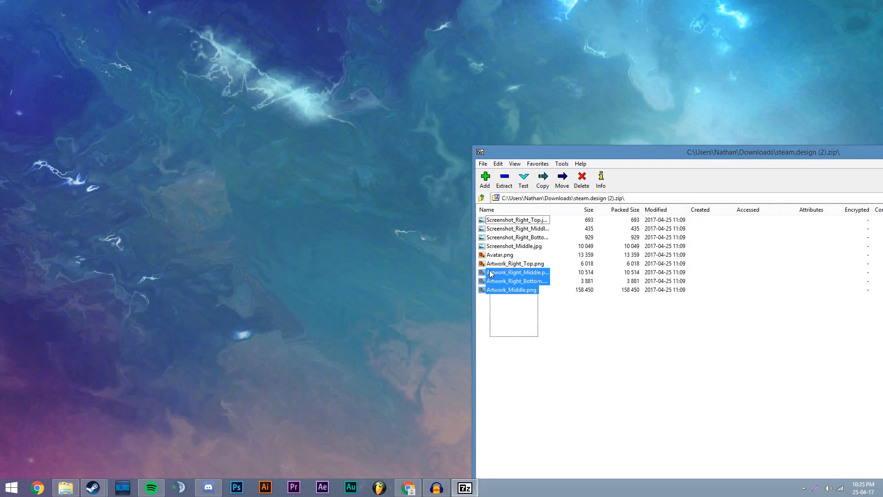
{"action": "left_click", "coordinate": [503, 179]}
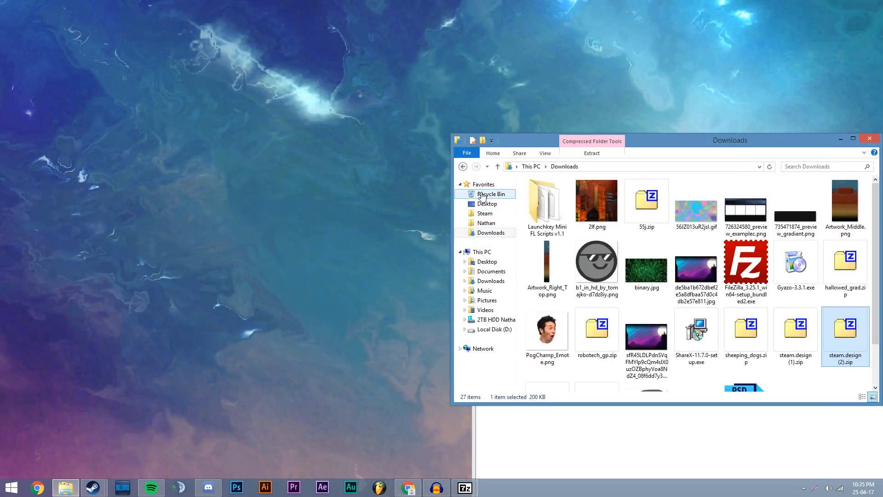
{"action": "left_click", "coordinate": [486, 204]}
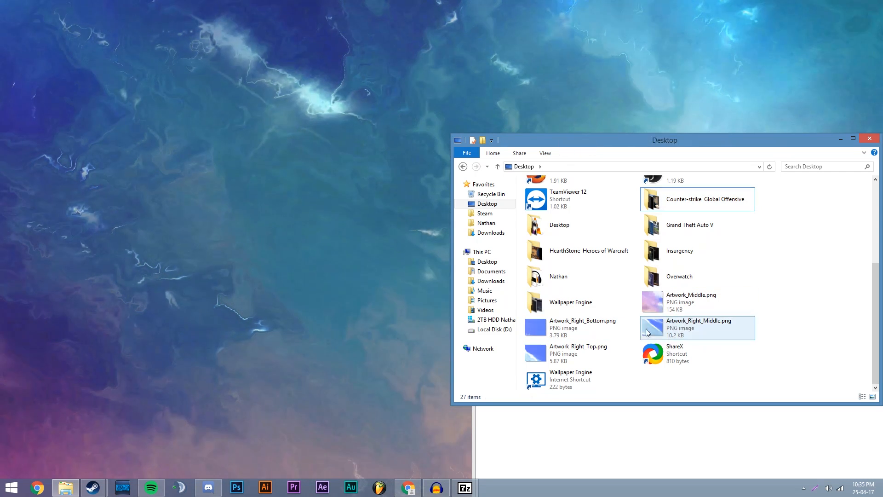
{"action": "left_click", "coordinate": [407, 488]}
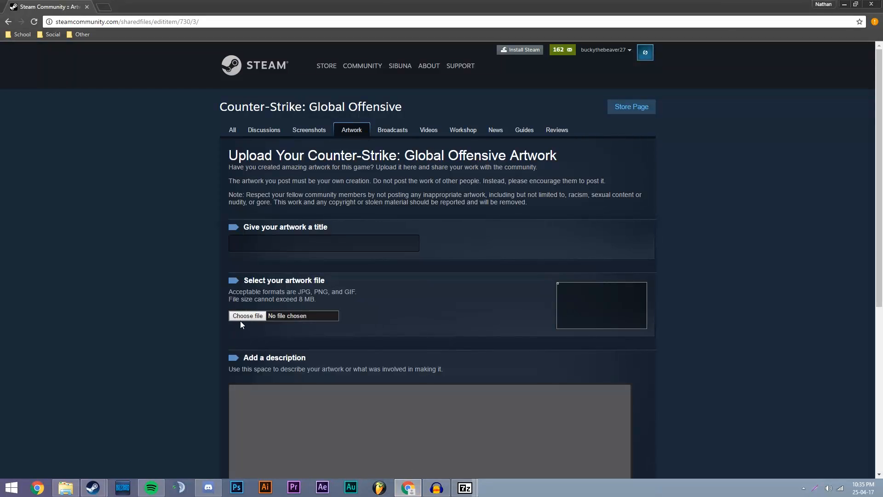
Attach Artwork_Middle.png from the Desktop with ':)' title and description and certify it as own work.
{"action": "key", "text": "f11"}
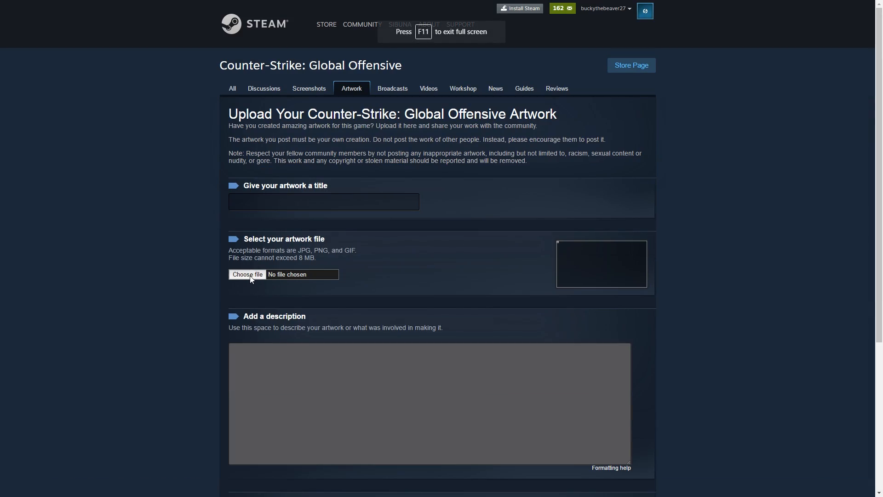
{"action": "left_click", "coordinate": [246, 274]}
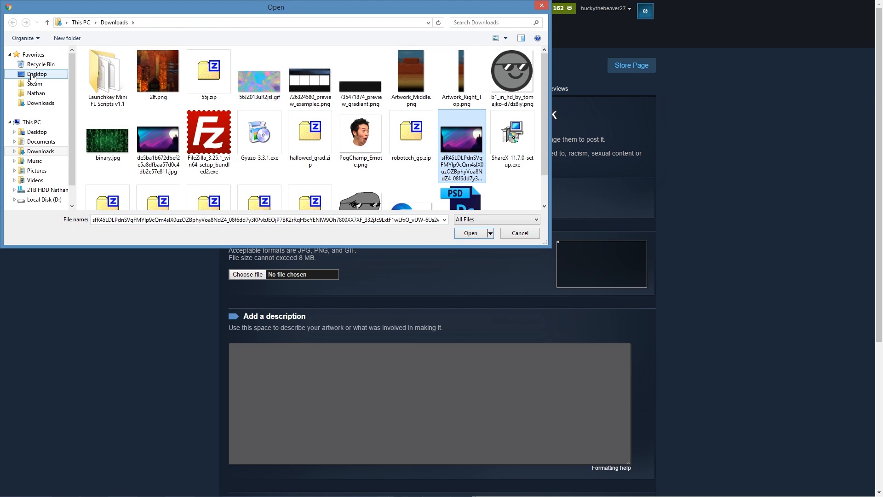
{"action": "left_click", "coordinate": [37, 73]}
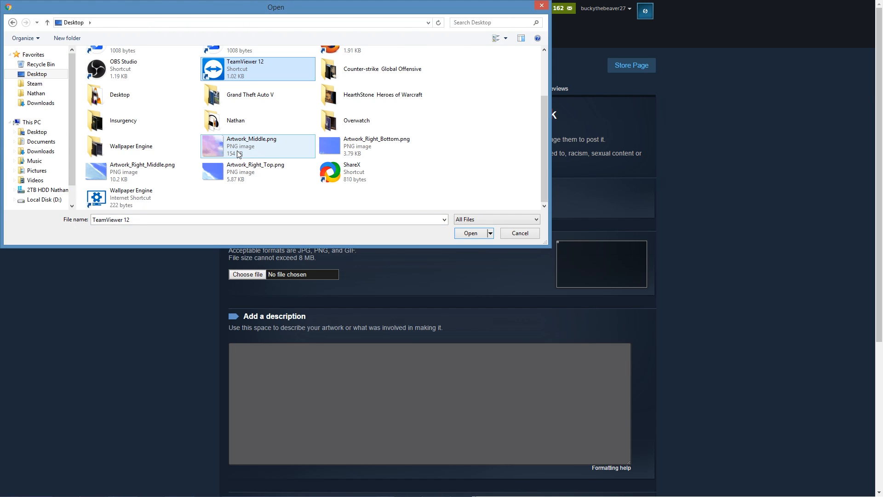
{"action": "left_click", "coordinate": [470, 233]}
{"action": "type", "text": ":)"}
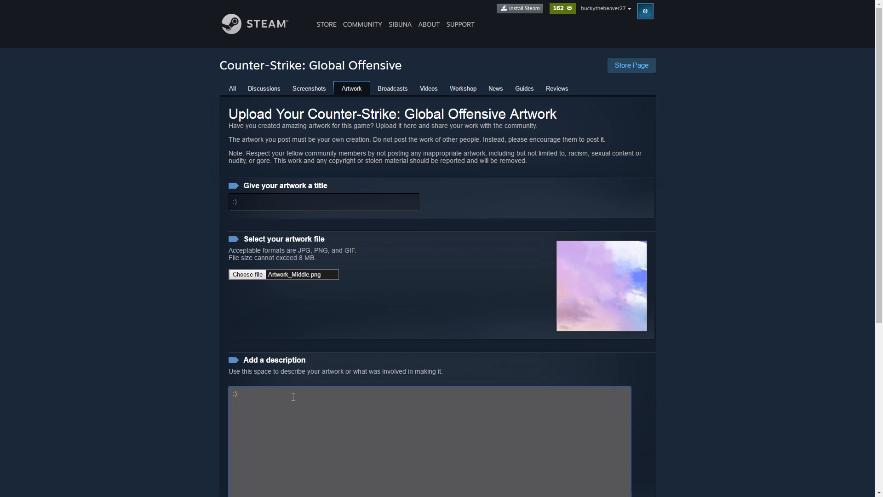
{"action": "scroll", "scroll_direction": "down", "scroll_amount": 3}
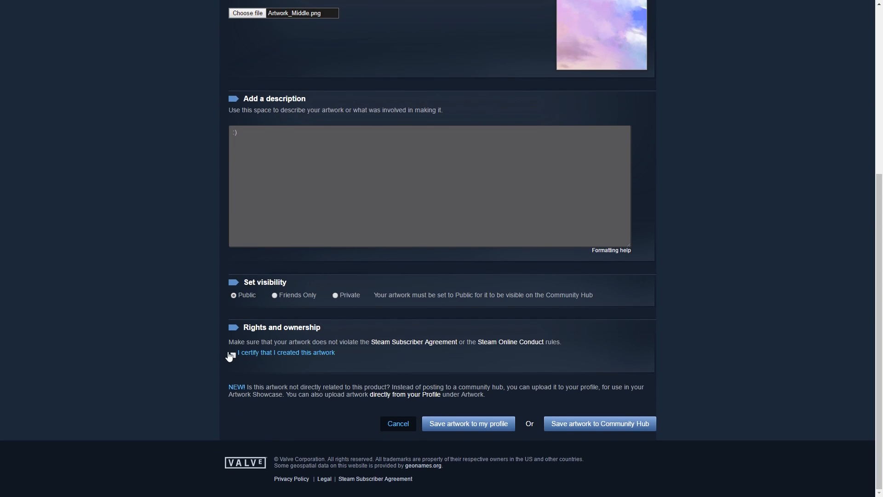
{"action": "left_click", "coordinate": [232, 355]}
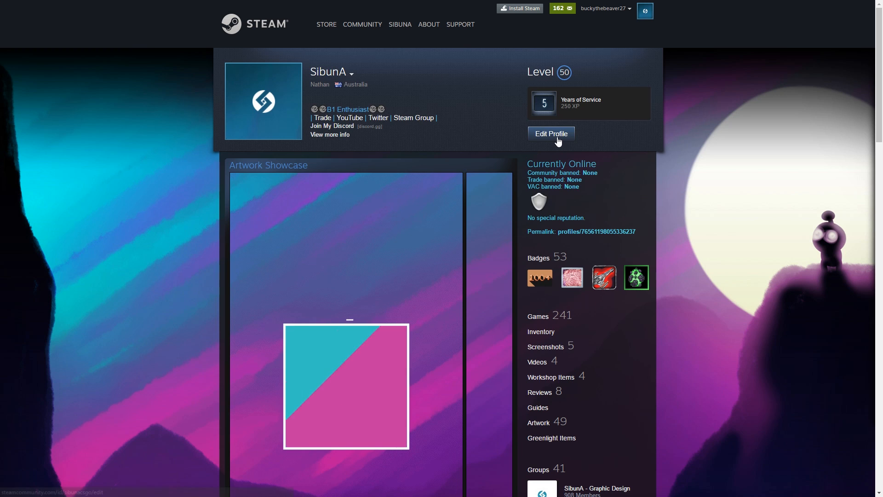
Keep Artwork Showcase featured with the pastel sky artwork as main image, save changes and return to the profile.
{"action": "left_click", "coordinate": [550, 133]}
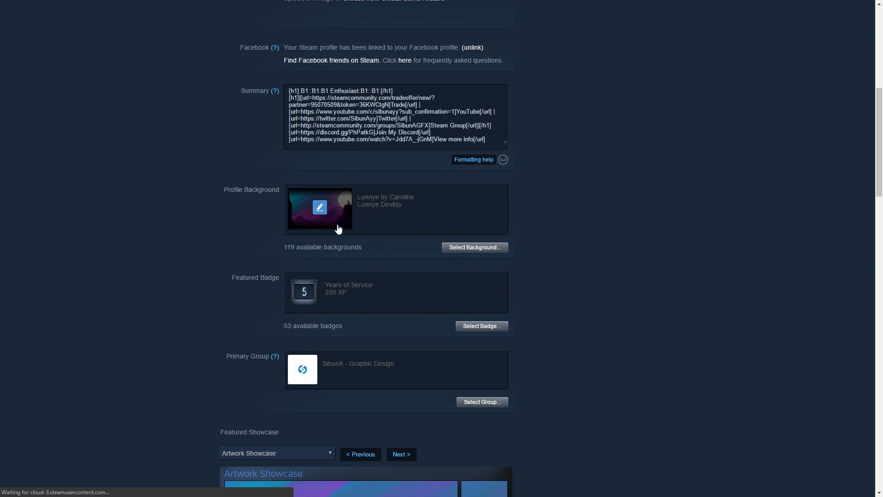
{"action": "left_click", "coordinate": [276, 453]}
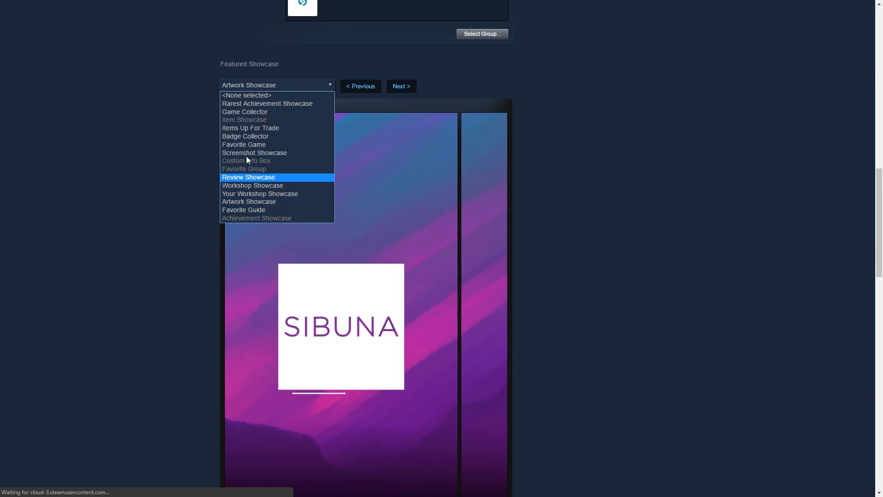
{"action": "left_click", "coordinate": [248, 201]}
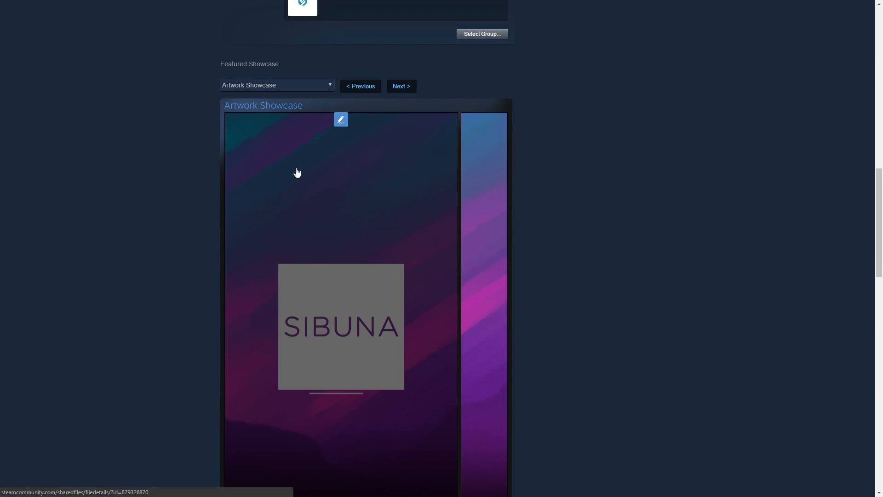
{"action": "scroll", "scroll_direction": "down", "scroll_amount": 3}
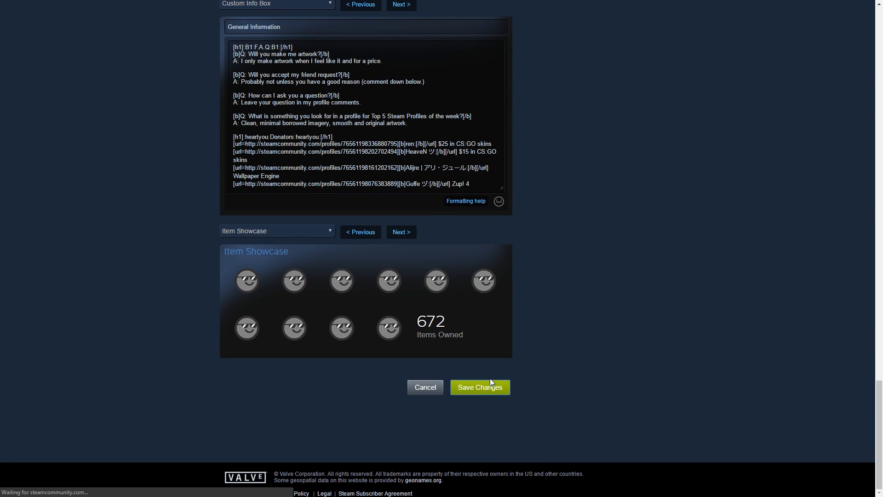
{"action": "left_click", "coordinate": [479, 387]}
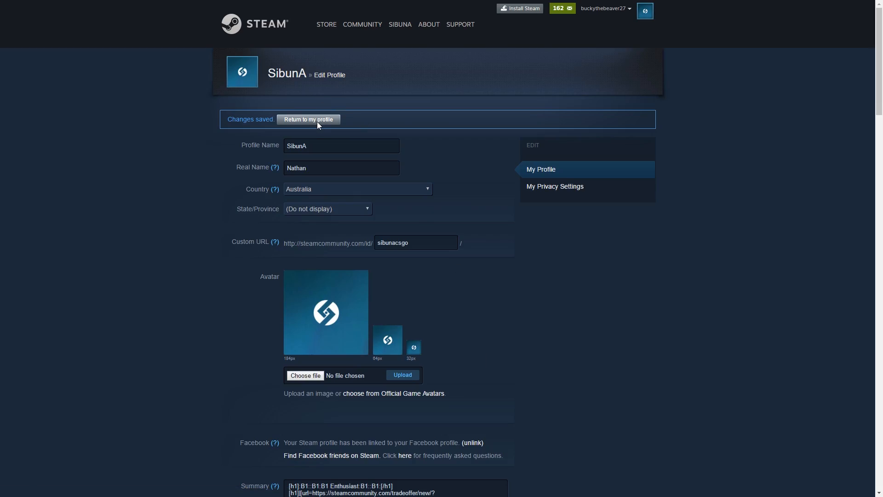
{"action": "left_click", "coordinate": [308, 118]}
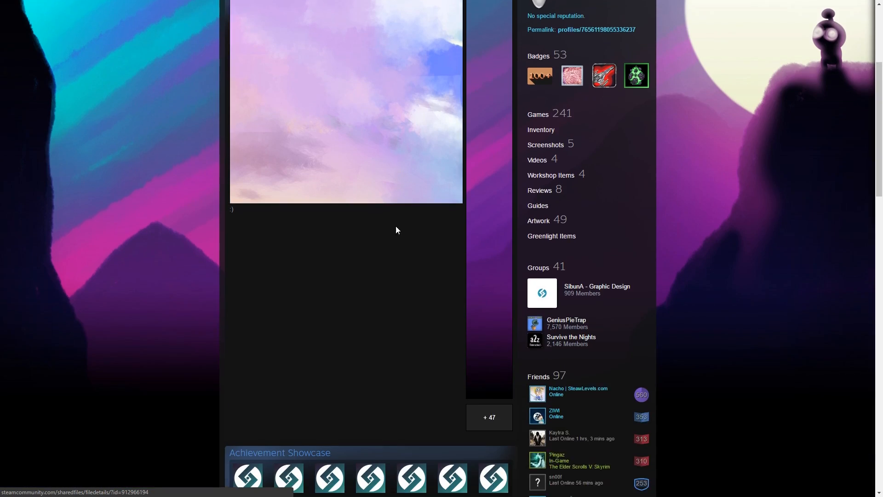
Fill the showcase's side slots with the blue rings image and the SIBUNA artwork in the profile editor.
{"action": "scroll", "scroll_direction": "up", "scroll_amount": 3}
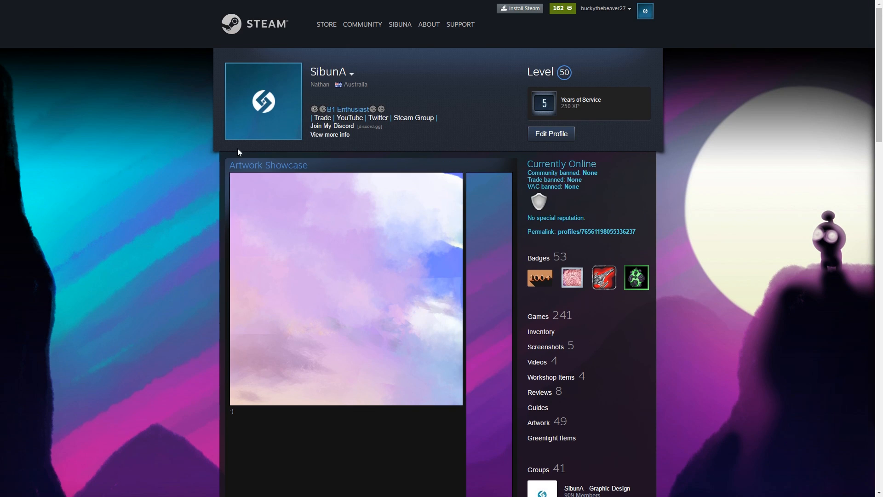
{"action": "mouse_move", "coordinate": [504, 174]}
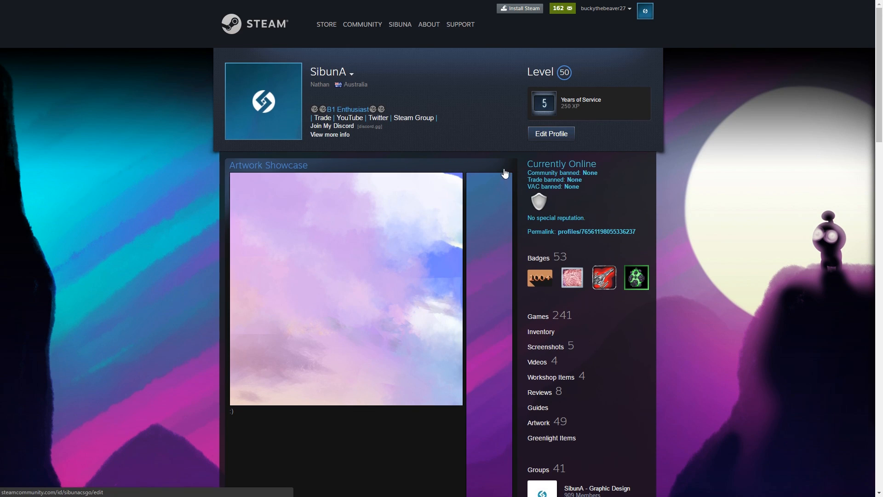
{"action": "mouse_move", "coordinate": [505, 250]}
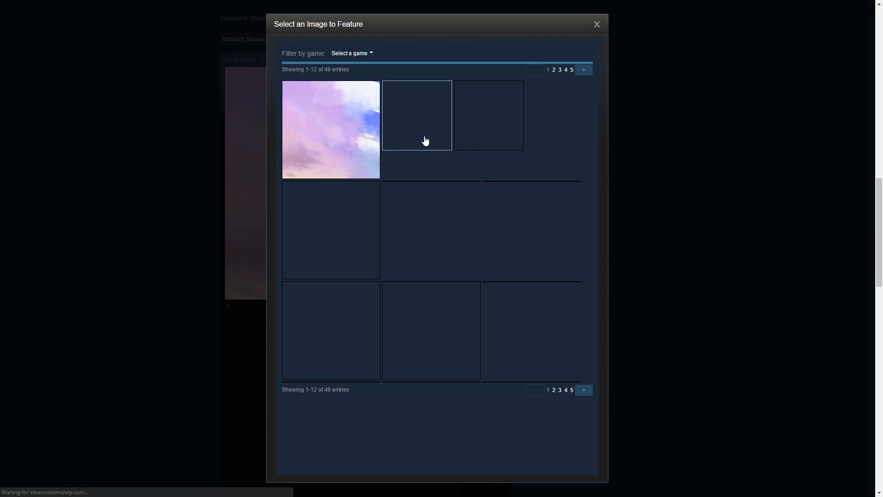
{"action": "left_click", "coordinate": [330, 129]}
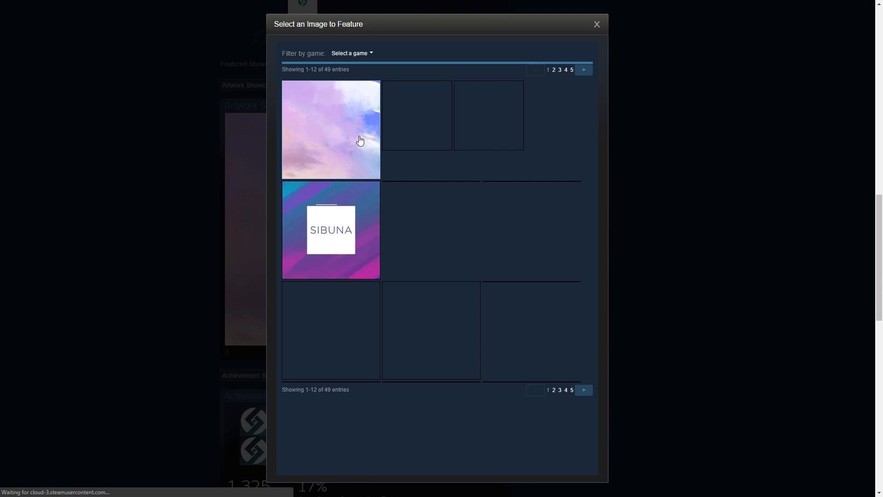
{"action": "left_click", "coordinate": [331, 129]}
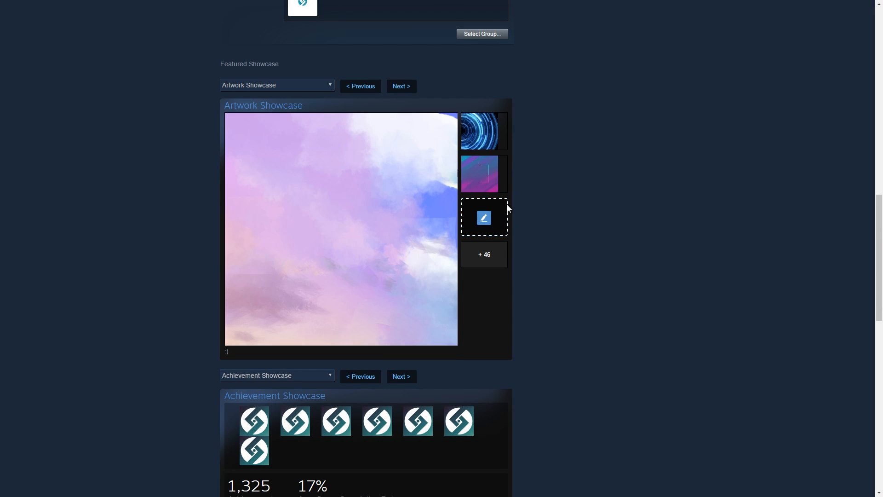
{"action": "mouse_move", "coordinate": [483, 174]}
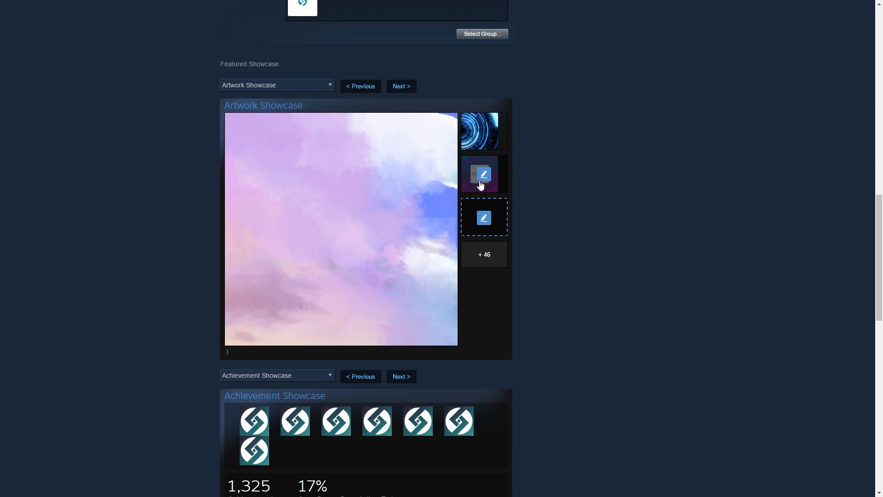